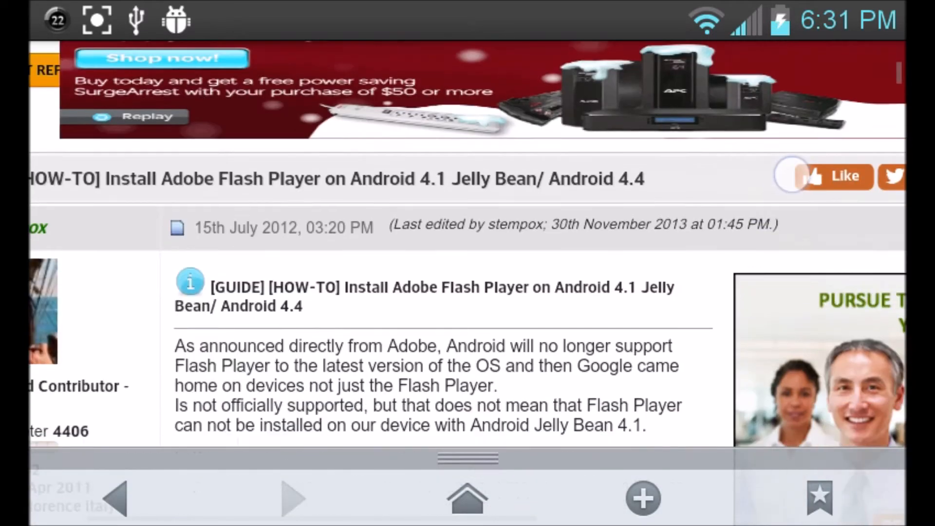
# - Load d-h.st/Lkm in a new tab for the Flash Player 11.1.115.81 download
pyautogui.scroll(-3)
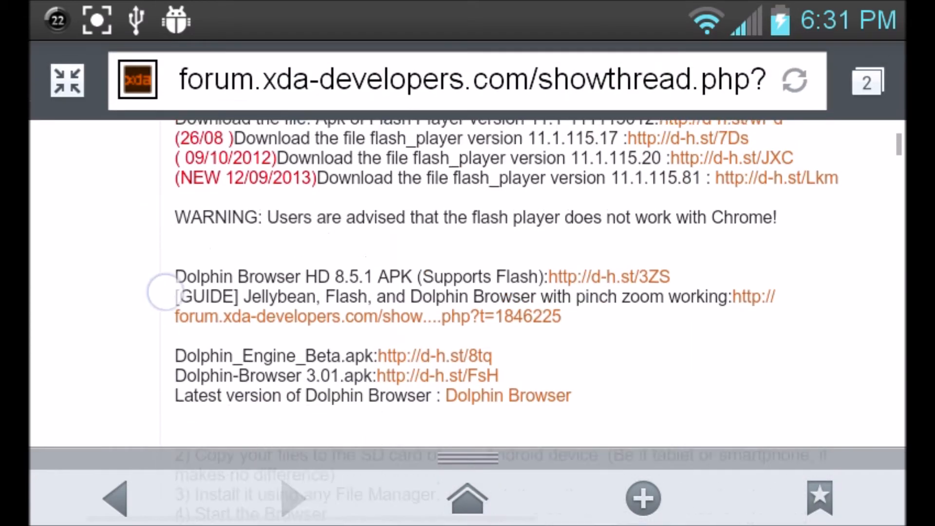
pyautogui.click(643, 498)
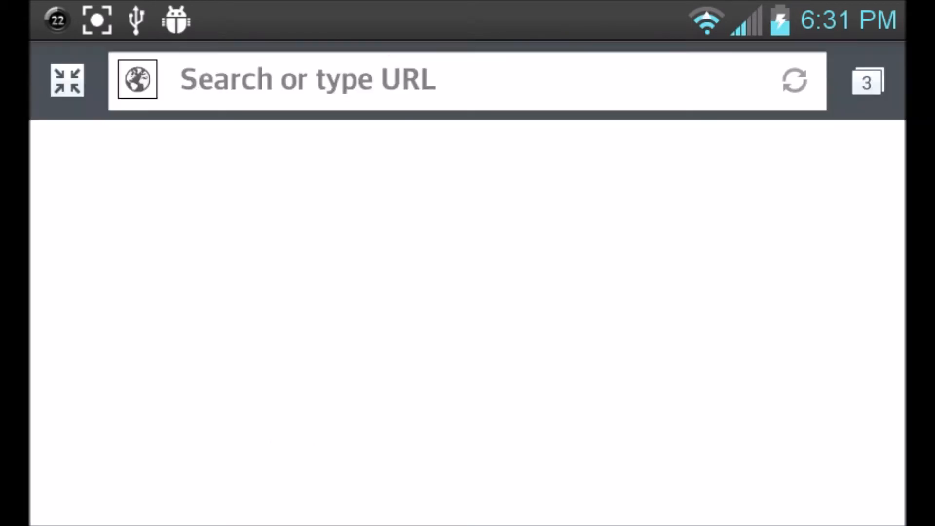
pyautogui.write('d-h.st/Lkm')
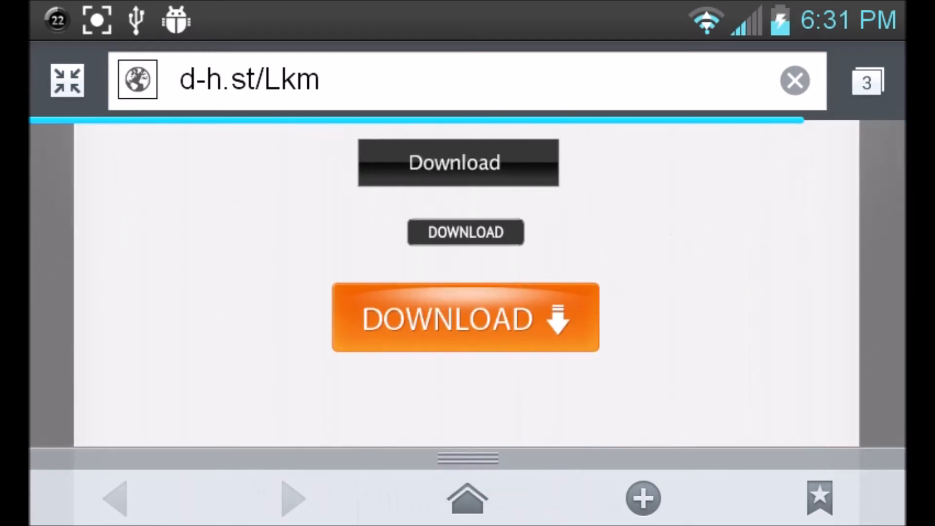
# - Download the Flash Player APK, accepting the renamed file install_flash_player_ics (19)-1
pyautogui.click(465, 317)
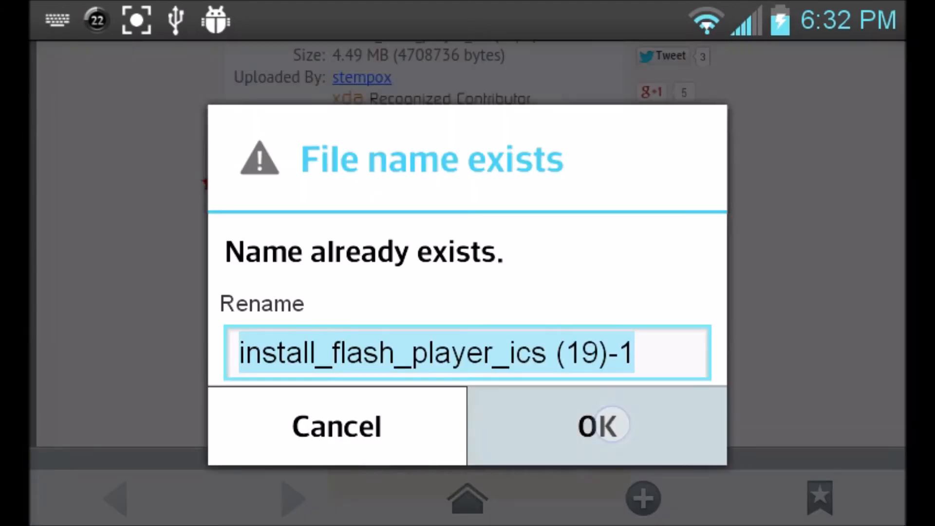
pyautogui.click(596, 425)
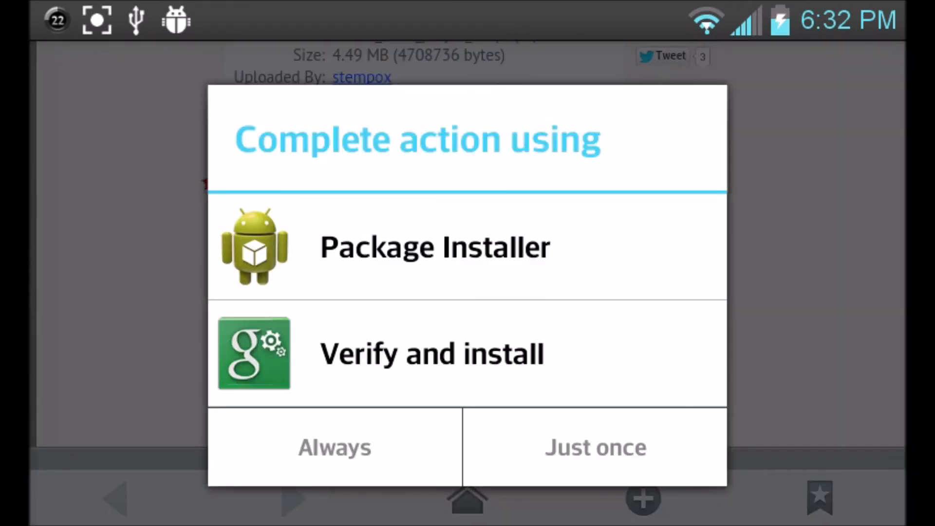
# - Browse sdcard0 in Root Browser and open the download folder listing the Flash Player APKs
pyautogui.click(594, 446)
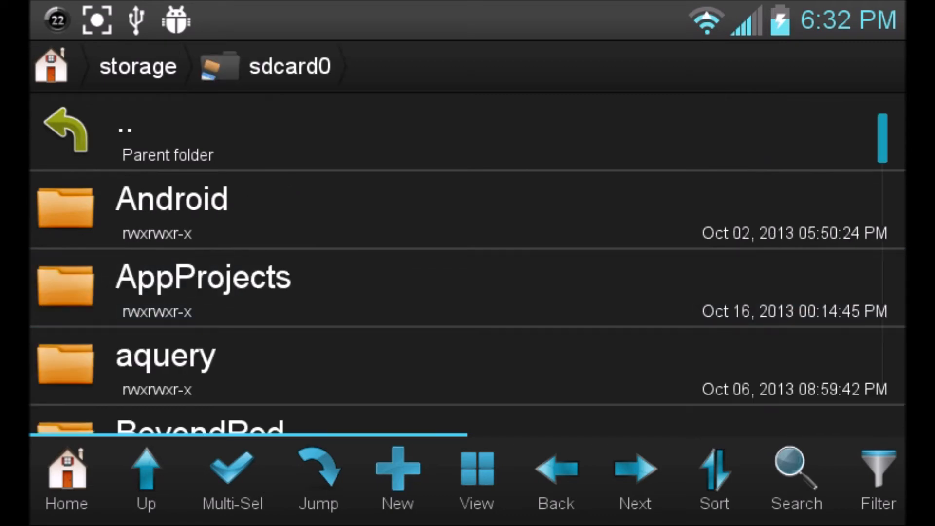
pyautogui.scroll(-3)
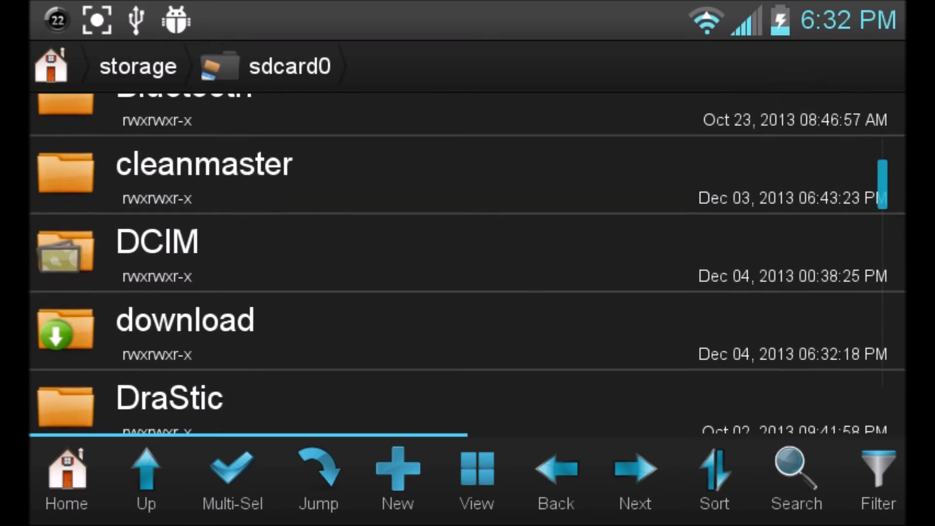
pyautogui.click(185, 319)
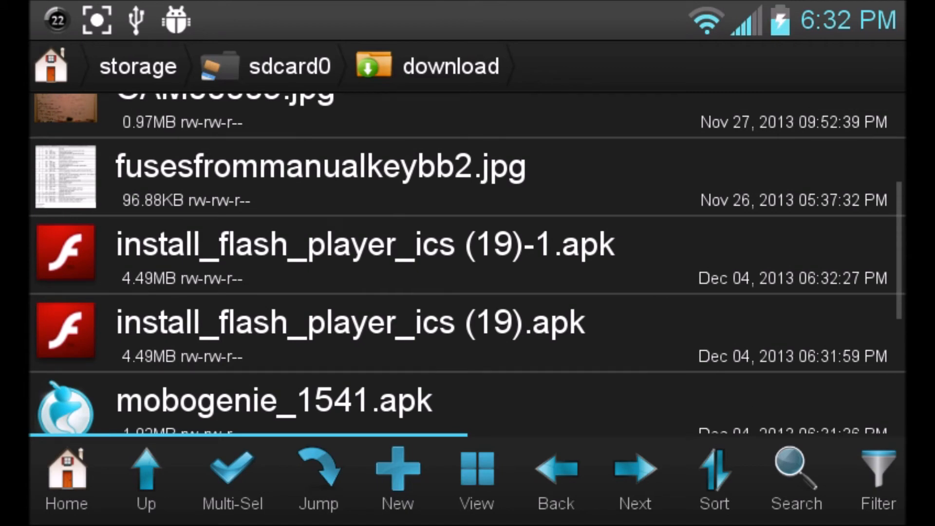
# - Install Adobe Flash Player 11.1 from install_flash_player_ics (19)-1.apk and close the installer
pyautogui.click(358, 243)
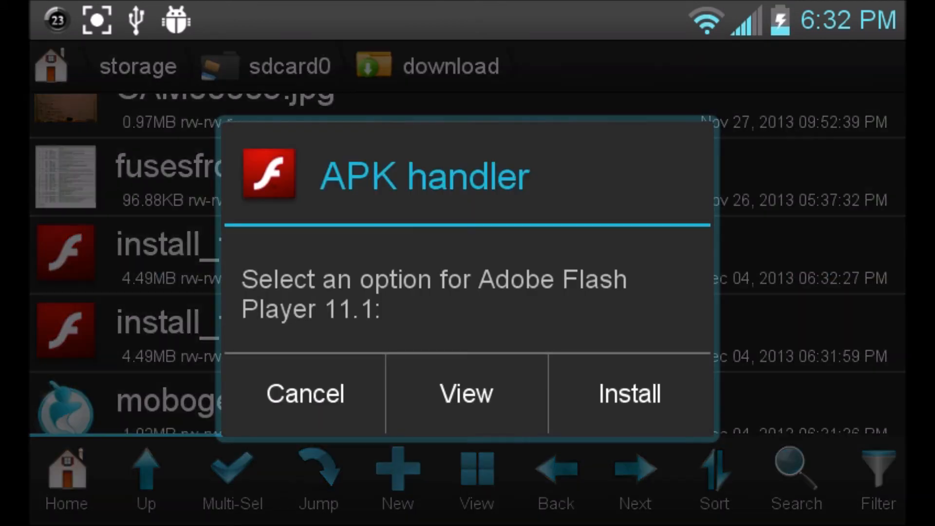
pyautogui.click(629, 393)
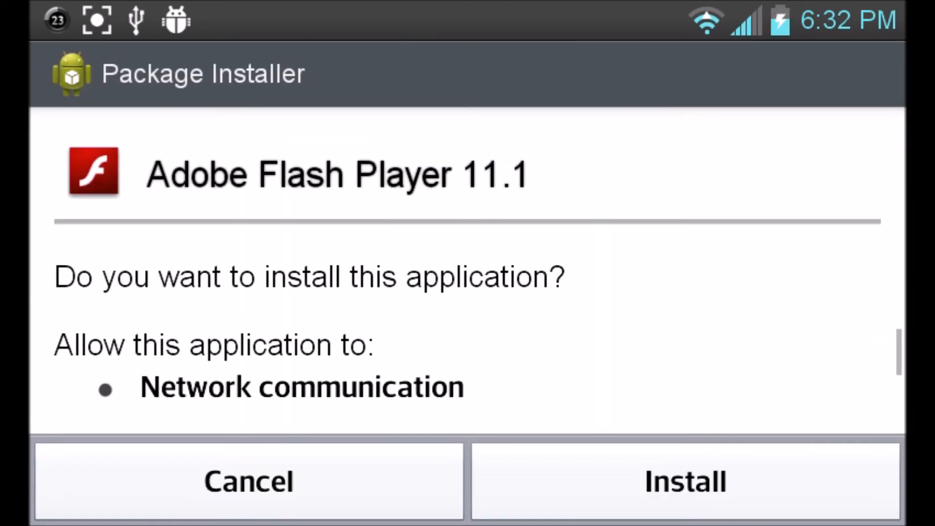
pyautogui.click(685, 481)
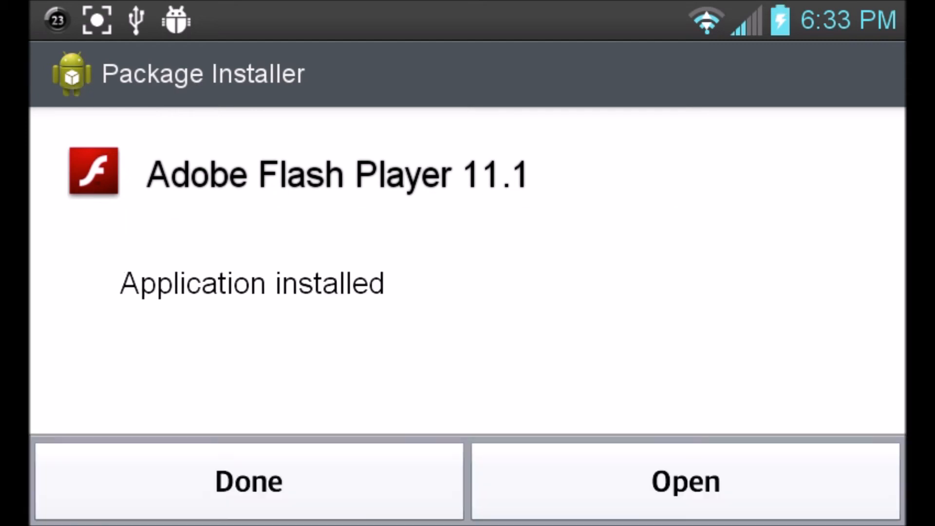
pyautogui.click(248, 481)
pyautogui.write('youtube.com')
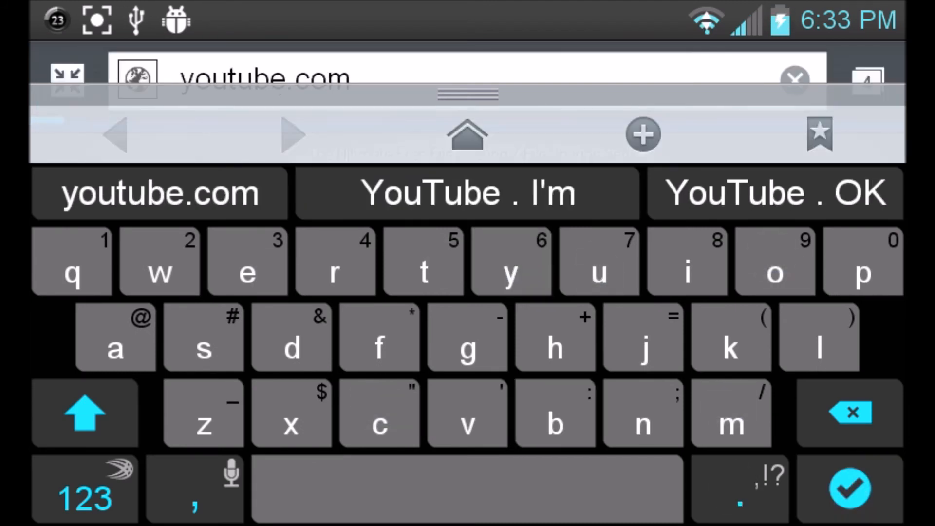
# - Go to youtube.com from the address bar suggestion in a new tab
pyautogui.click(849, 488)
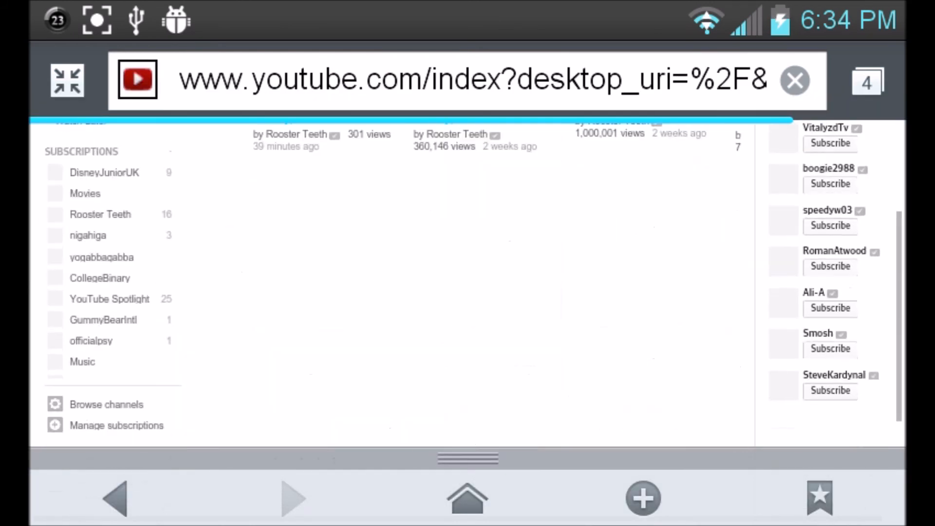